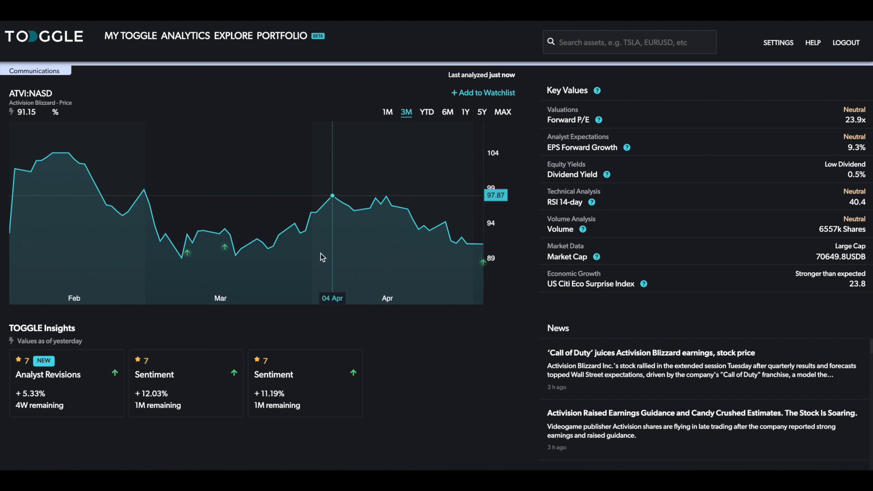
Show the Analyst Revisions insight's 5.33% upside projection chart at the 1M horizon
{"action": "left_click", "coordinate": [186, 382]}
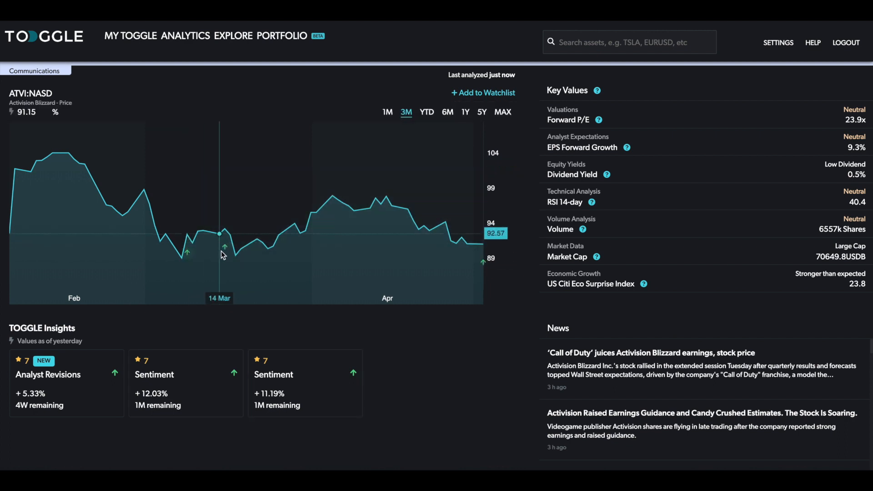
{"action": "left_click", "coordinate": [185, 383]}
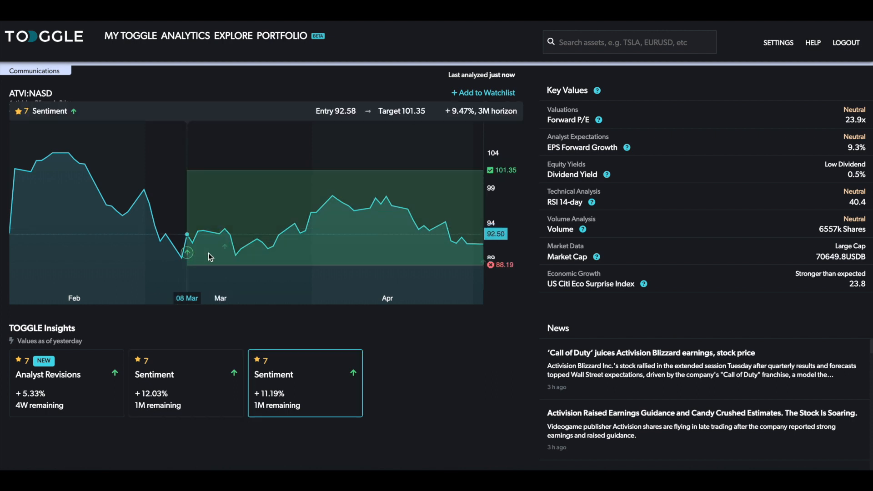
{"action": "left_click", "coordinate": [66, 383]}
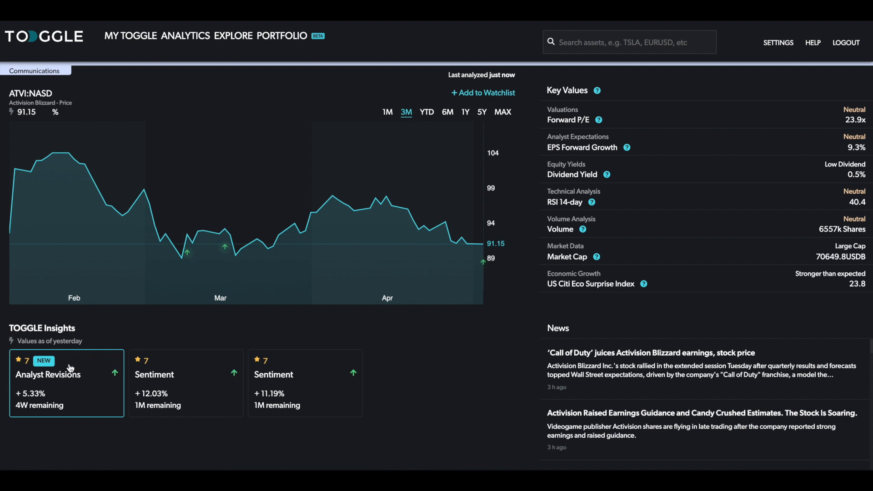
{"action": "left_click", "coordinate": [48, 374]}
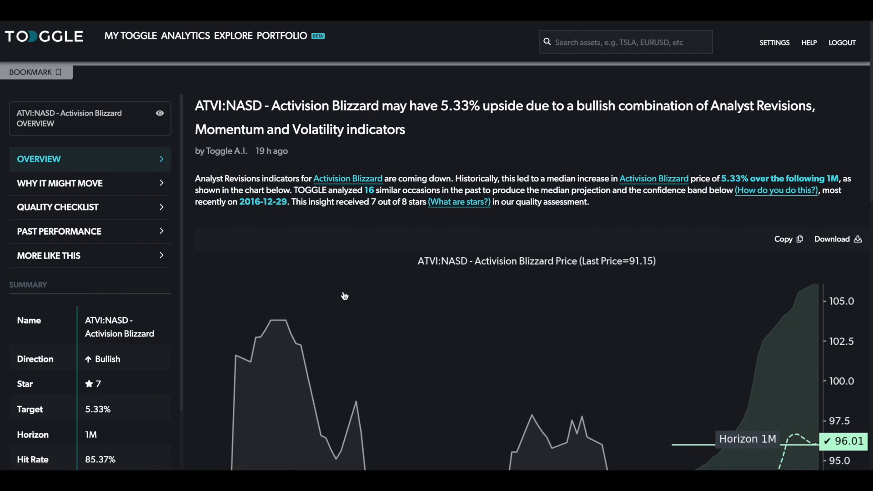
{"action": "scroll", "scroll_direction": "down", "scroll_amount": 3}
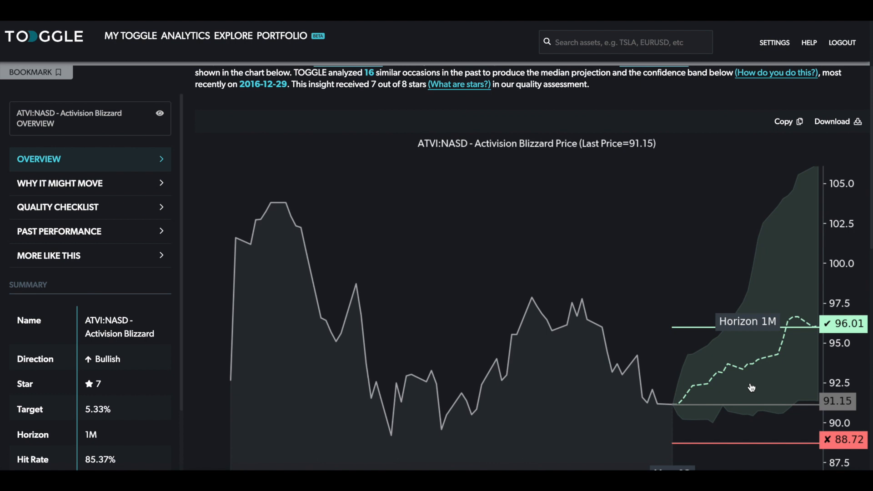
{"action": "mouse_move", "coordinate": [801, 325]}
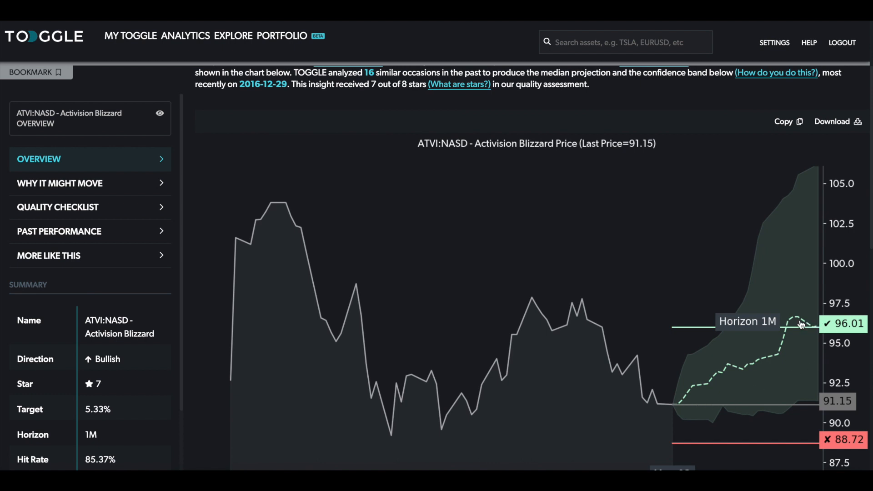
{"action": "mouse_move", "coordinate": [799, 339]}
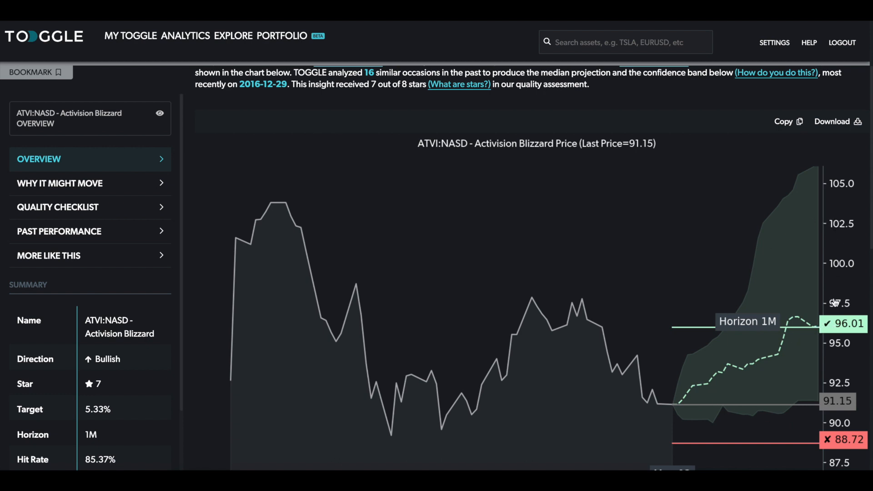
{"action": "mouse_move", "coordinate": [740, 369]}
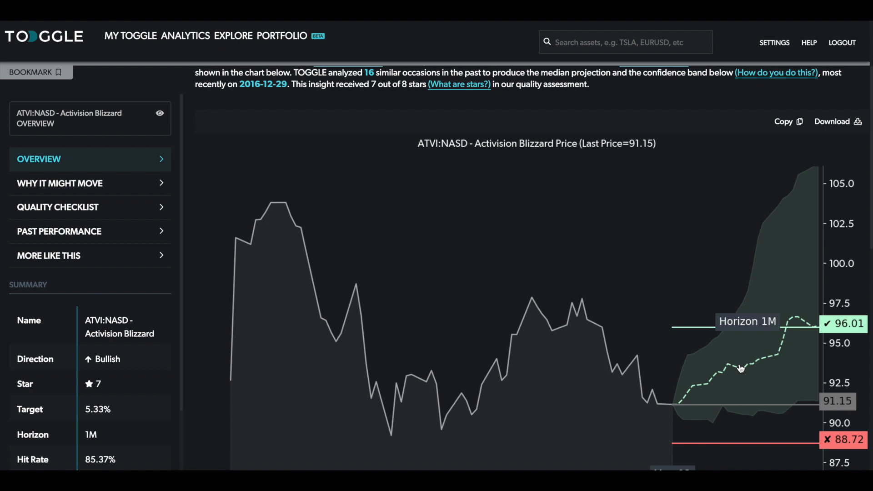
{"action": "mouse_move", "coordinate": [814, 379]}
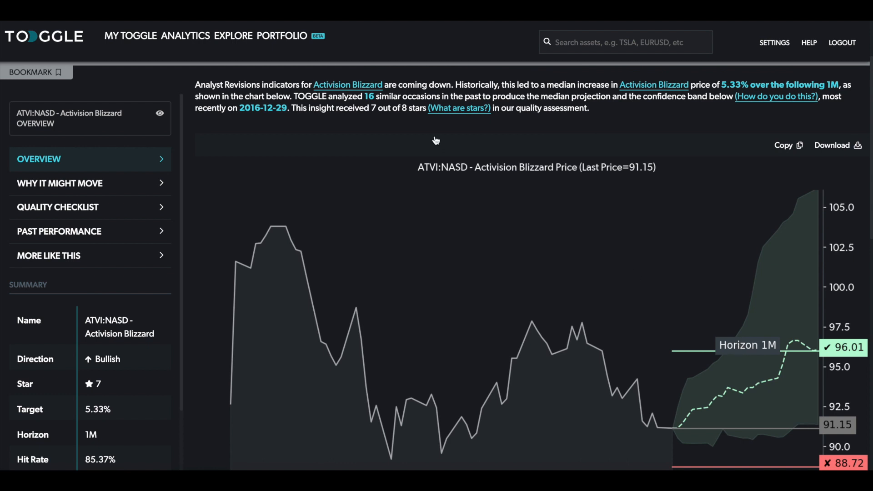
{"action": "mouse_move", "coordinate": [418, 103]}
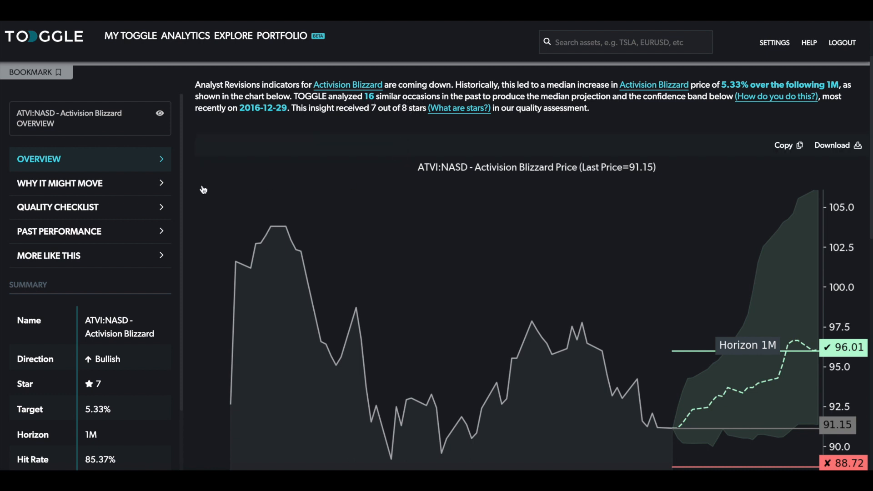
View the Why It Might Move driver charts and horizon returns table with hit ratios
{"action": "left_click", "coordinate": [60, 183]}
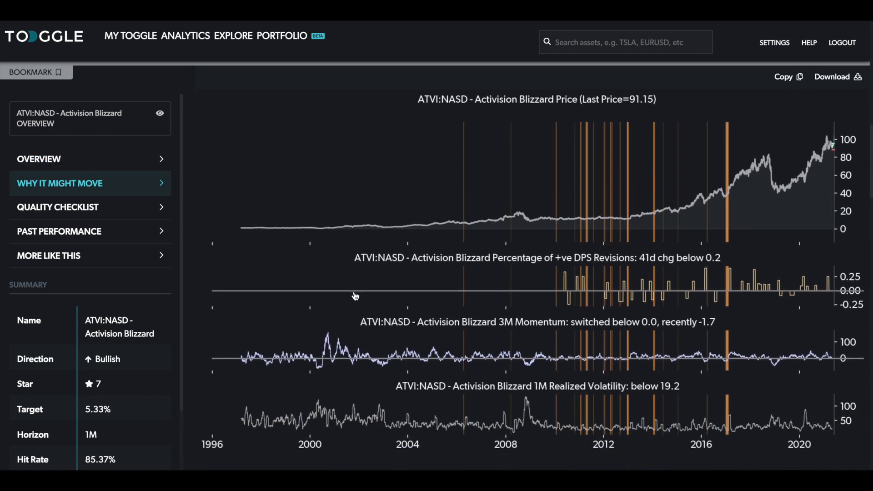
{"action": "scroll", "scroll_direction": "down", "scroll_amount": 3}
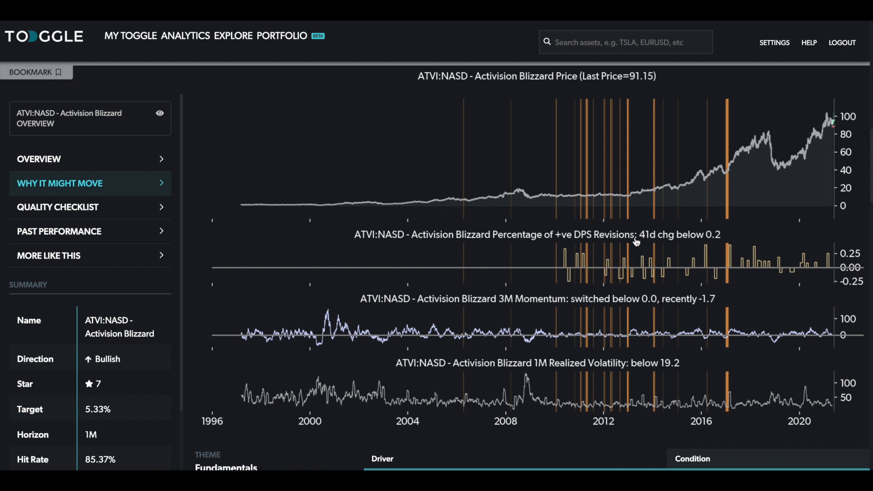
{"action": "mouse_move", "coordinate": [599, 251]}
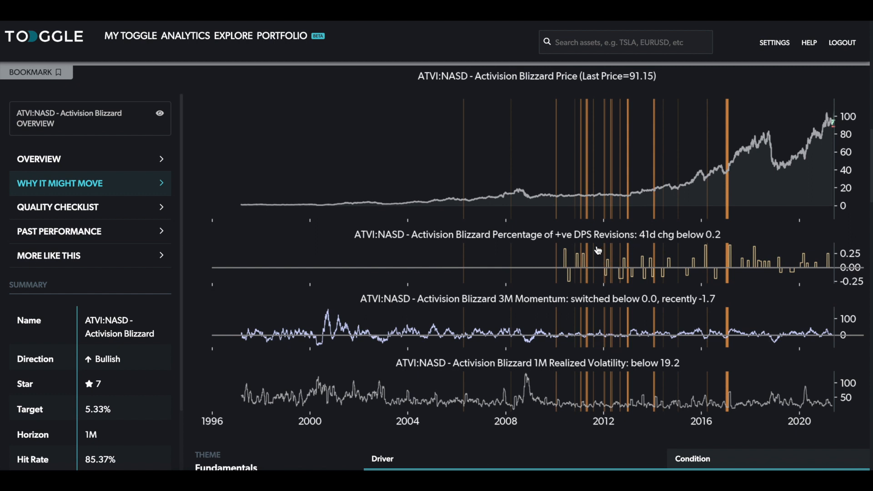
{"action": "mouse_move", "coordinate": [639, 252]}
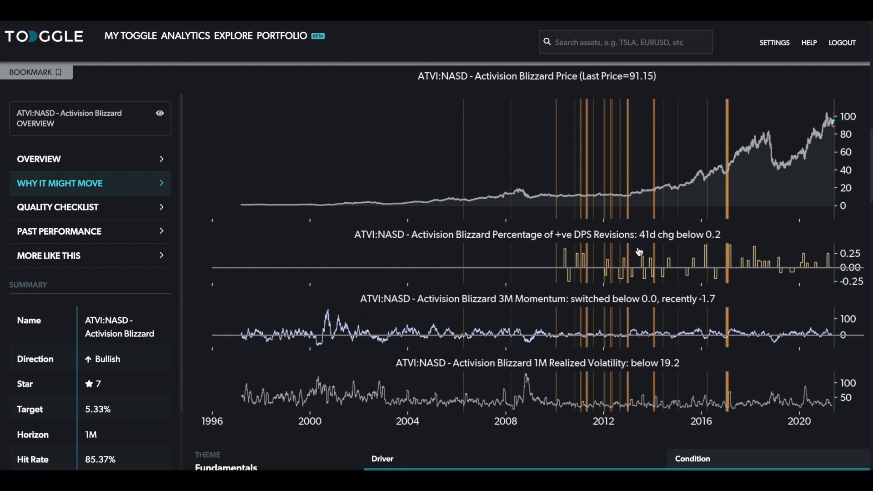
{"action": "mouse_move", "coordinate": [622, 275]}
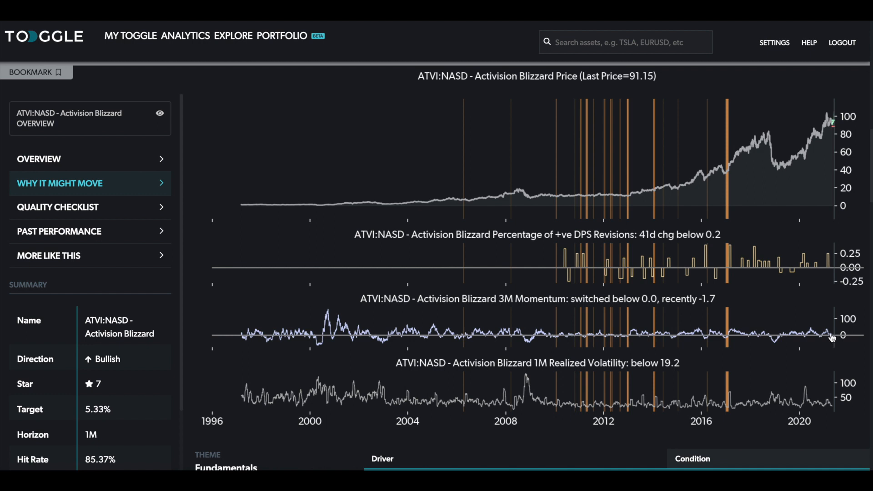
{"action": "mouse_move", "coordinate": [834, 340]}
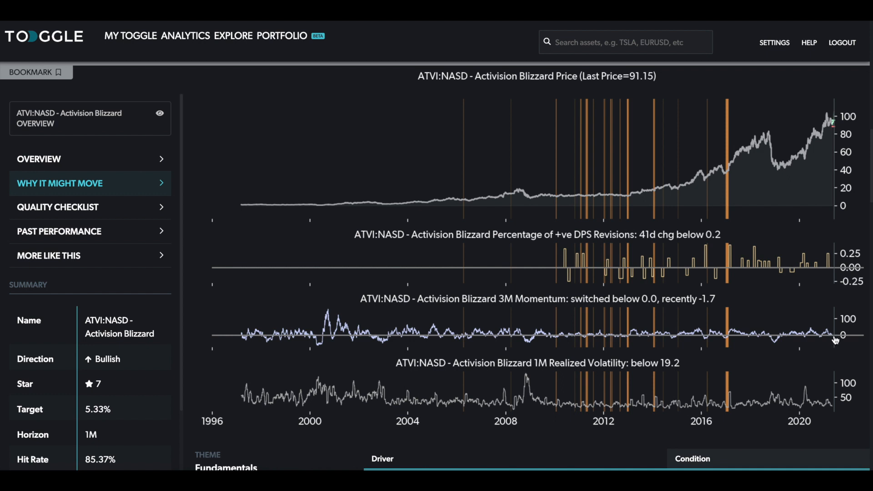
{"action": "mouse_move", "coordinate": [668, 396]}
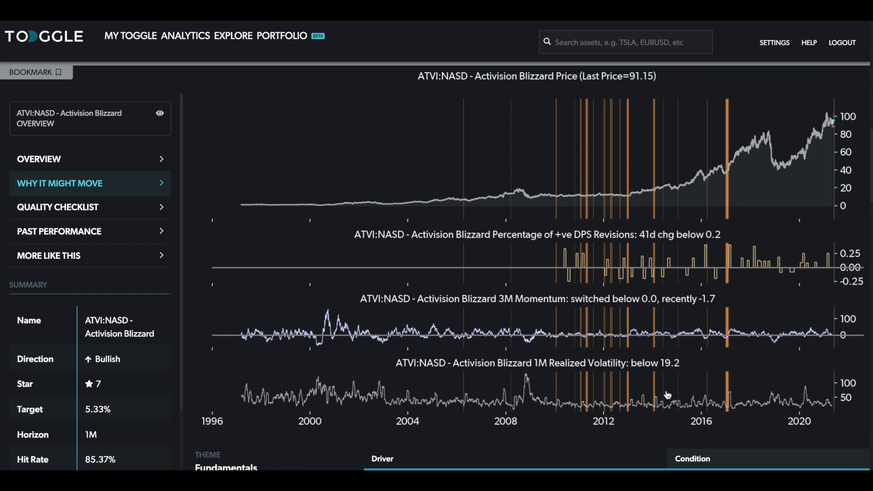
{"action": "mouse_move", "coordinate": [723, 388]}
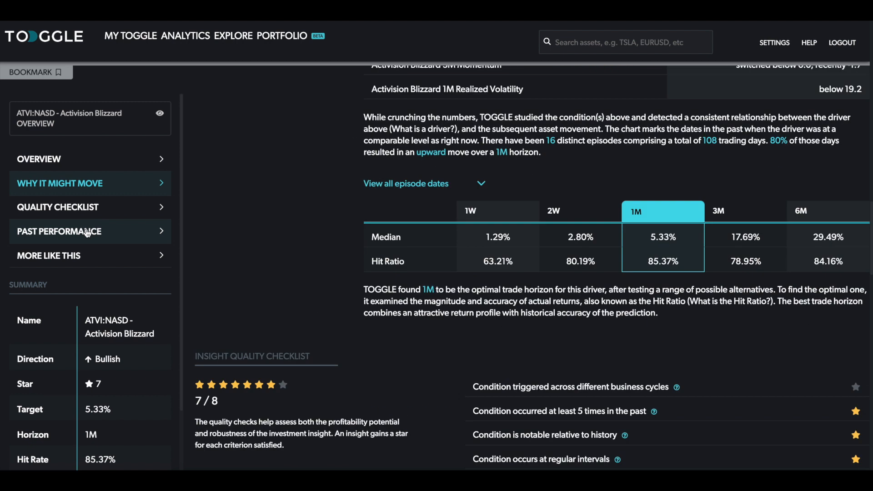
View Past Performance backtest charts: cumulative return for $1 and target-versus-actual returns
{"action": "left_click", "coordinate": [58, 232]}
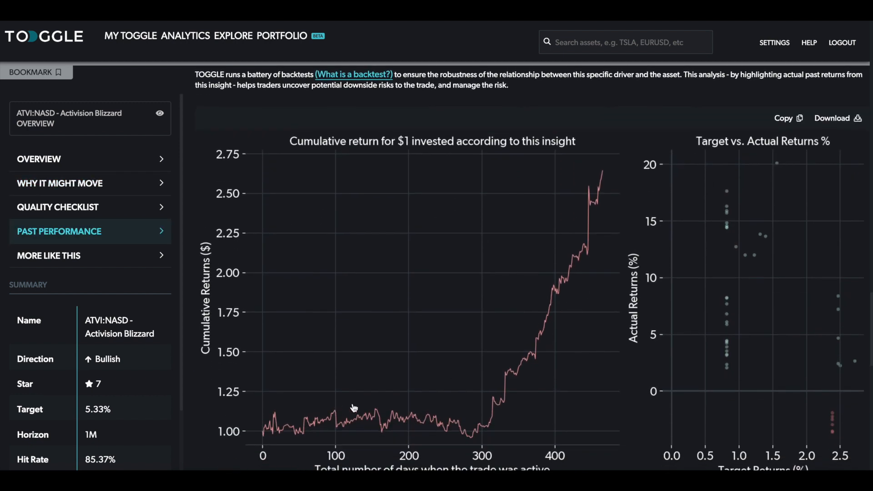
{"action": "scroll", "scroll_direction": "down", "scroll_amount": 3}
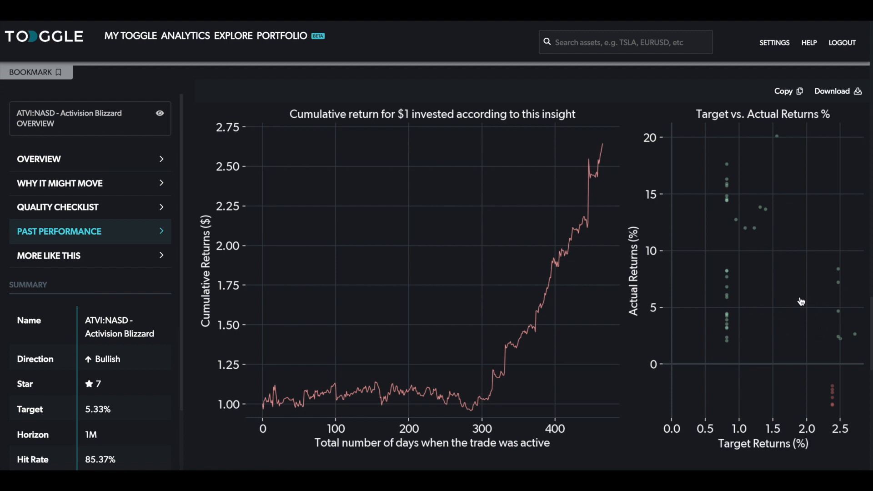
{"action": "mouse_move", "coordinate": [837, 404]}
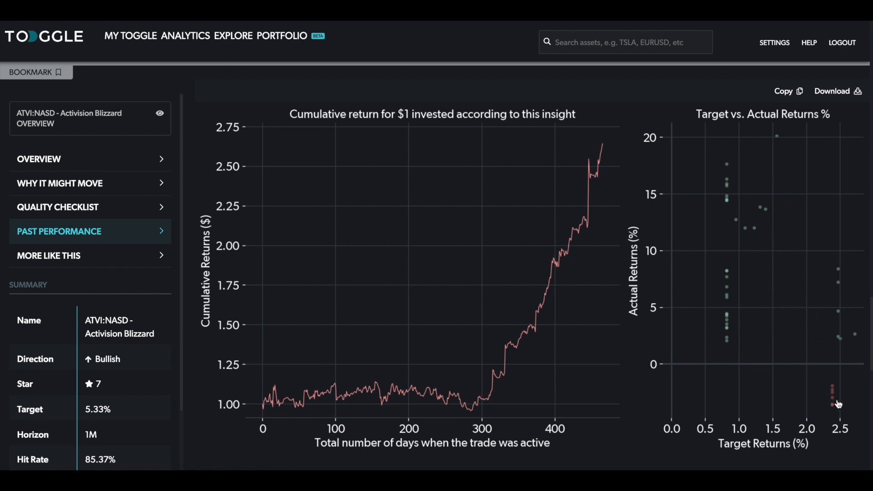
{"action": "mouse_move", "coordinate": [834, 406]}
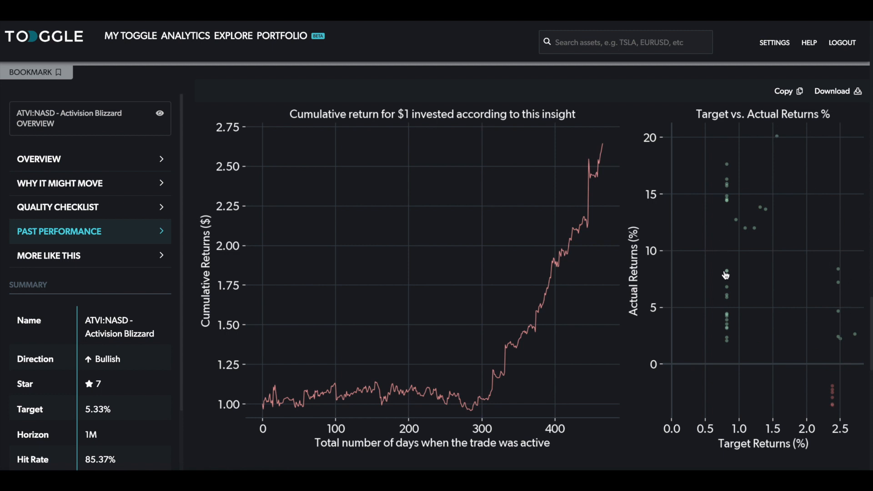
{"action": "mouse_move", "coordinate": [755, 301]}
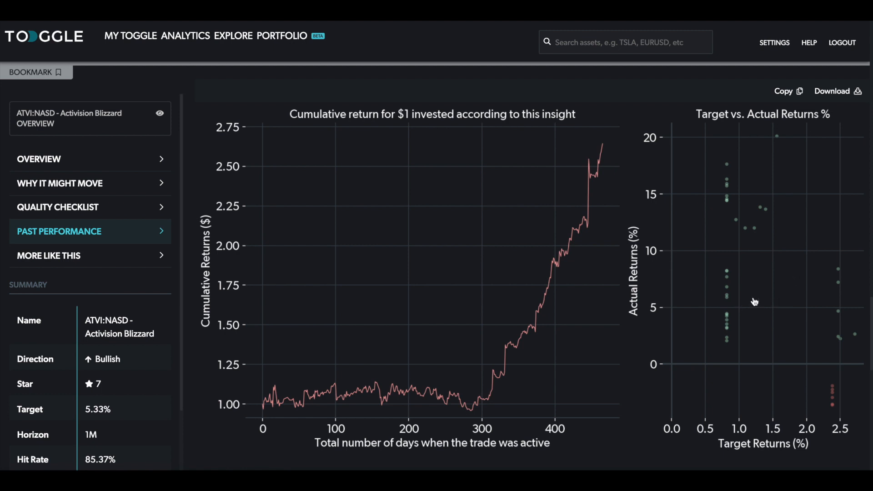
{"action": "mouse_move", "coordinate": [801, 253]}
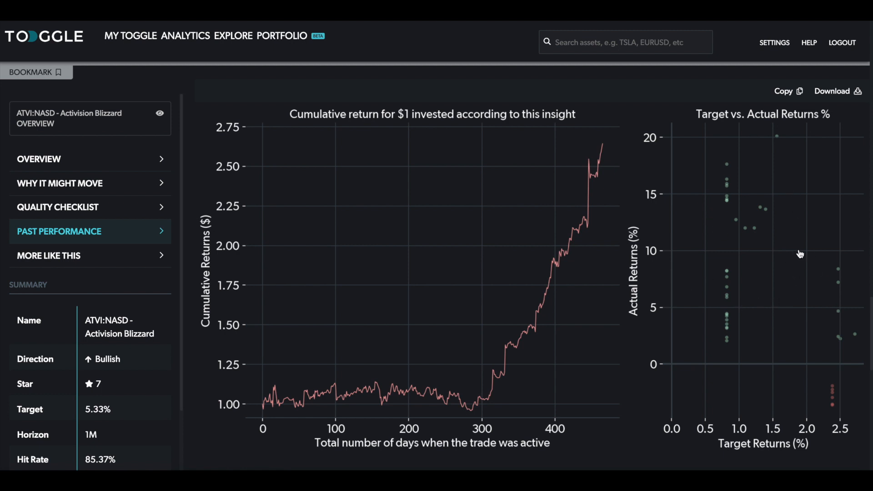
{"action": "mouse_move", "coordinate": [474, 251]}
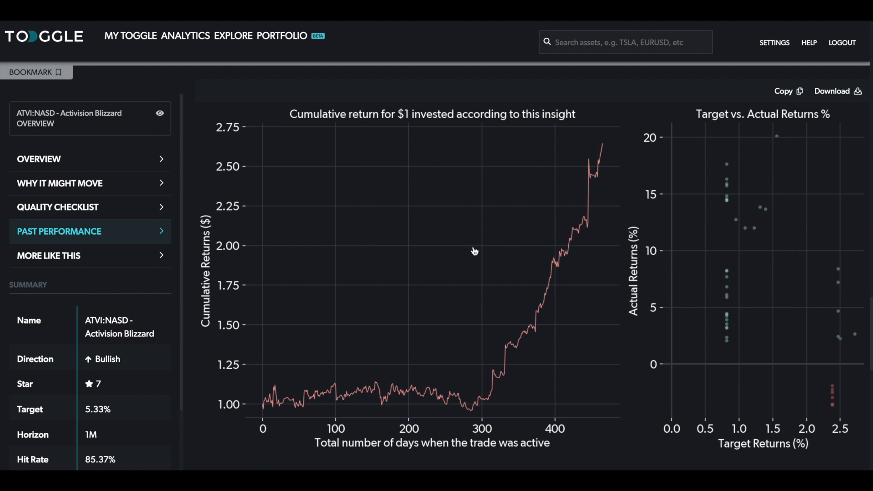
{"action": "mouse_move", "coordinate": [188, 180]}
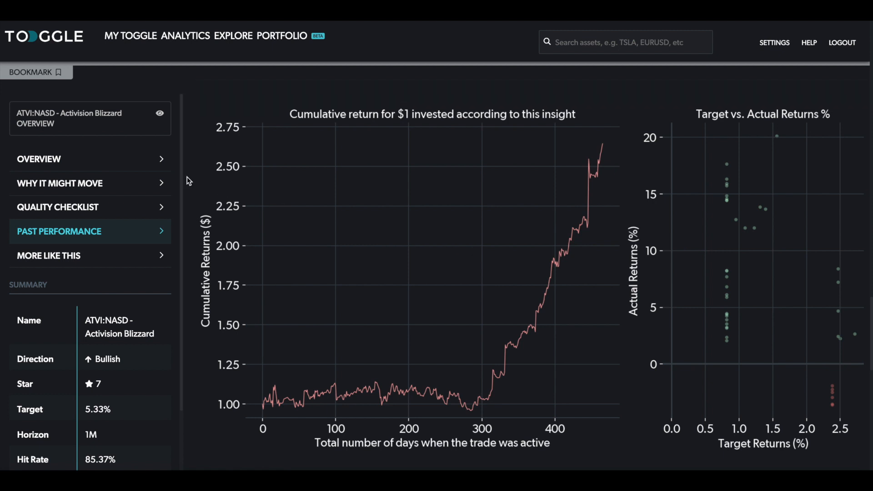
Return to the Overview price chart with the 96.01 target and 88.72 stop
{"action": "left_click", "coordinate": [39, 159]}
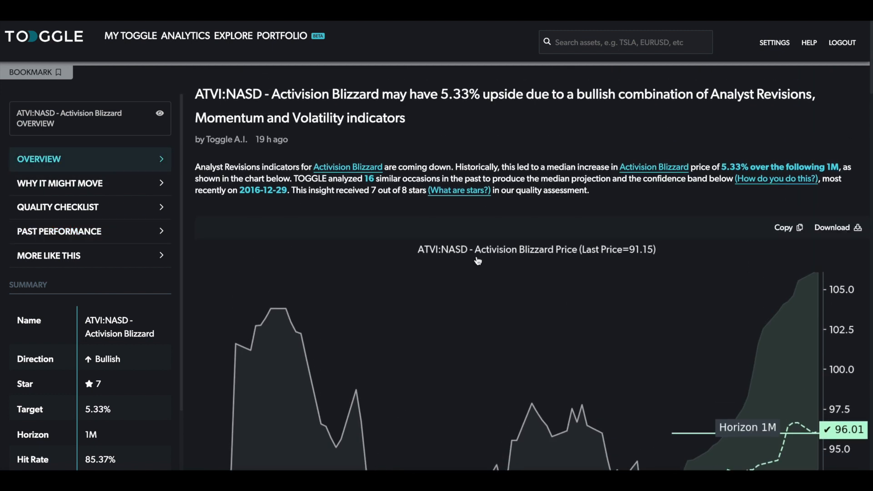
{"action": "scroll", "scroll_direction": "down", "scroll_amount": 3}
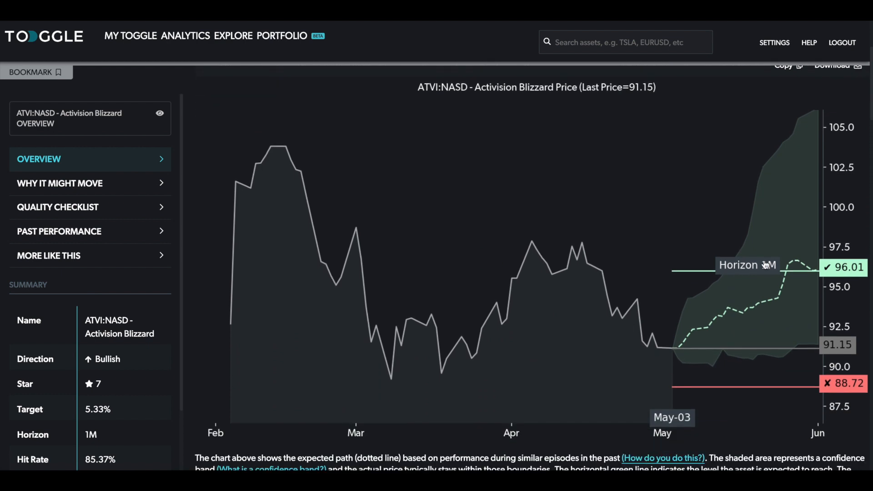
{"action": "mouse_move", "coordinate": [719, 330]}
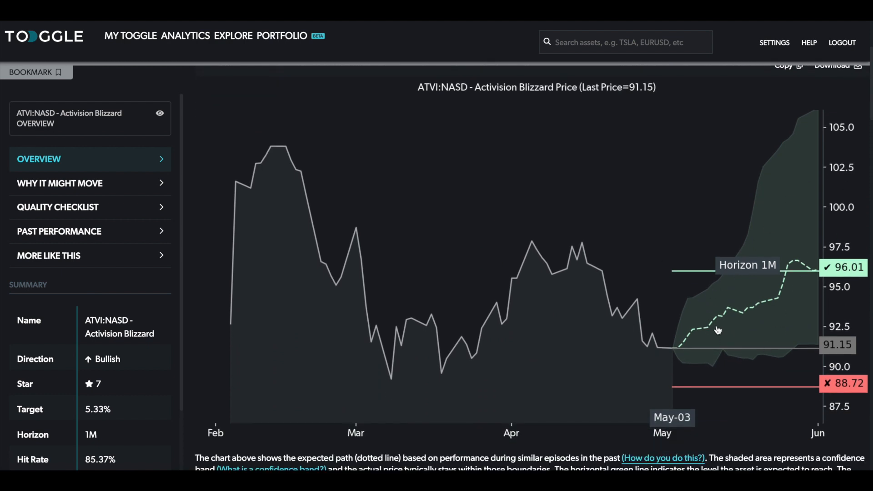
{"action": "mouse_move", "coordinate": [725, 331]}
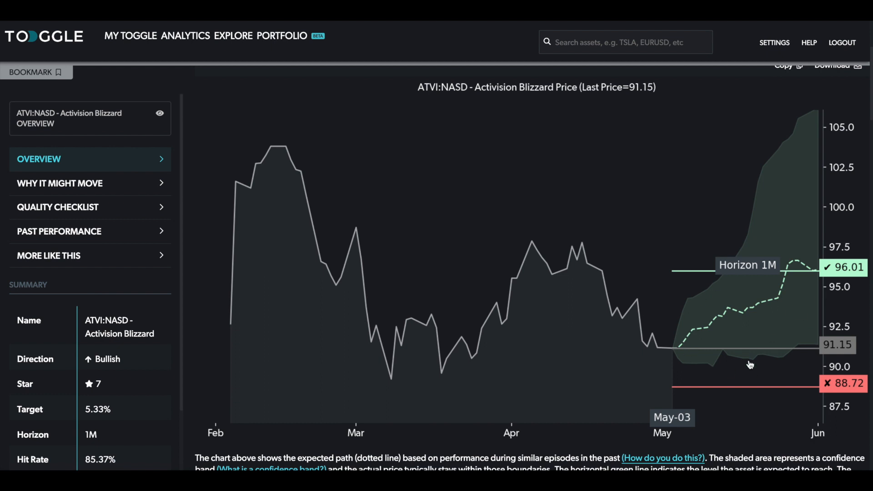
{"action": "mouse_move", "coordinate": [767, 398]}
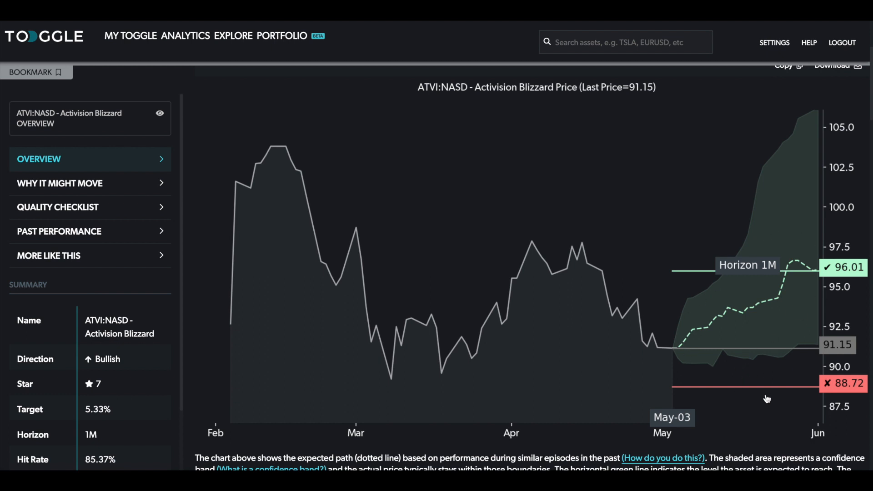
{"action": "mouse_move", "coordinate": [778, 398]}
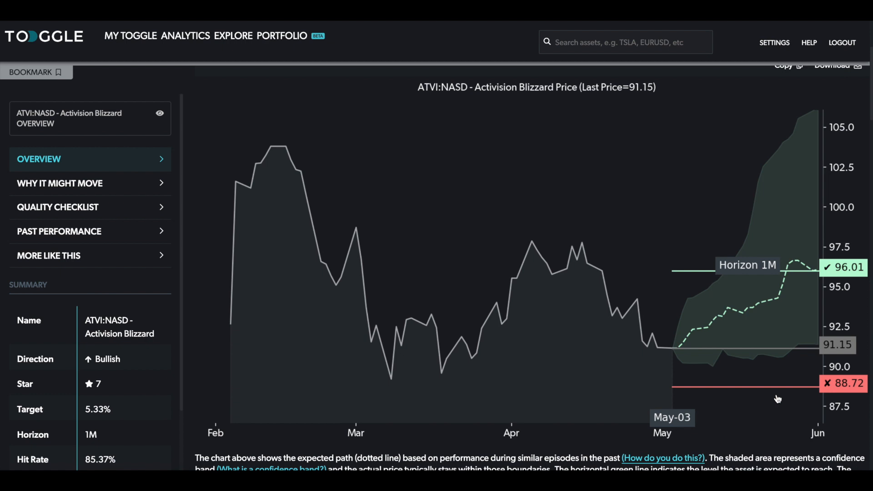
{"action": "mouse_move", "coordinate": [431, 236]}
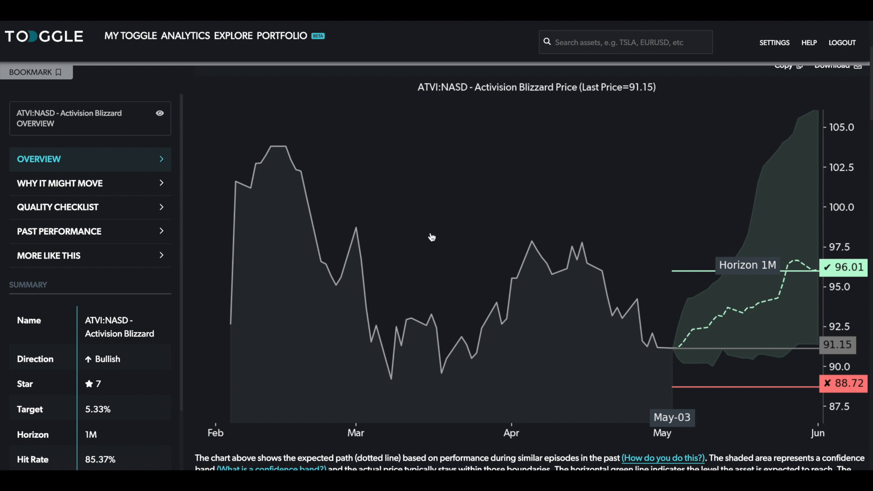